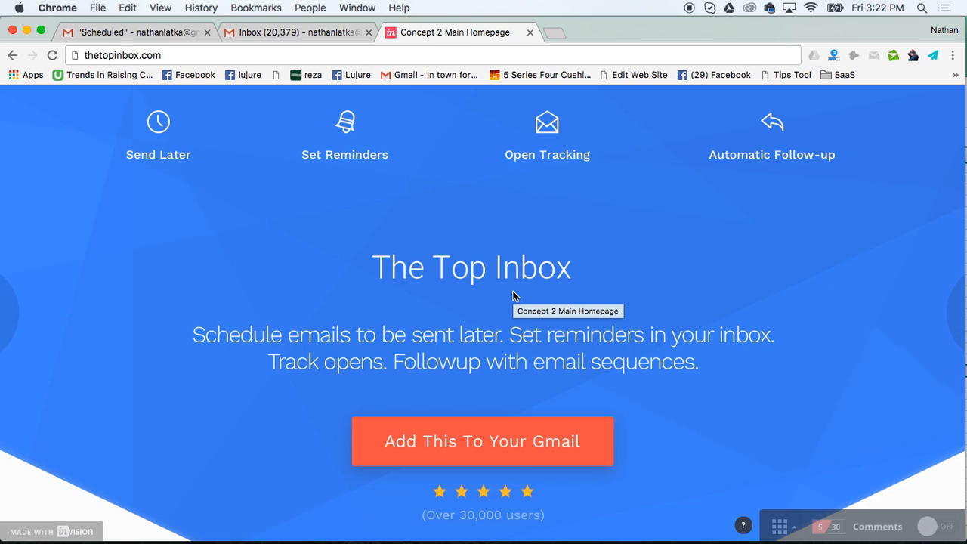
mouse_move(852, 365)
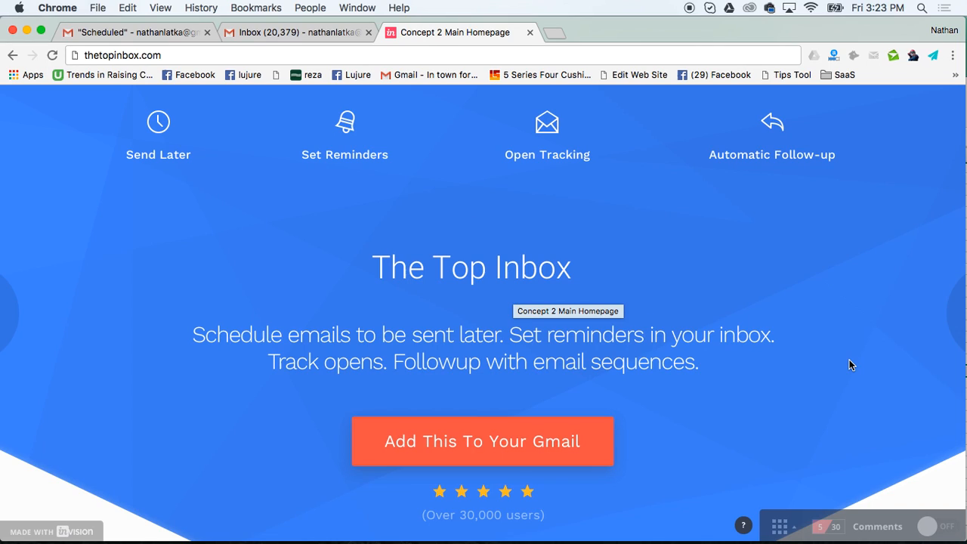
mouse_move(413, 194)
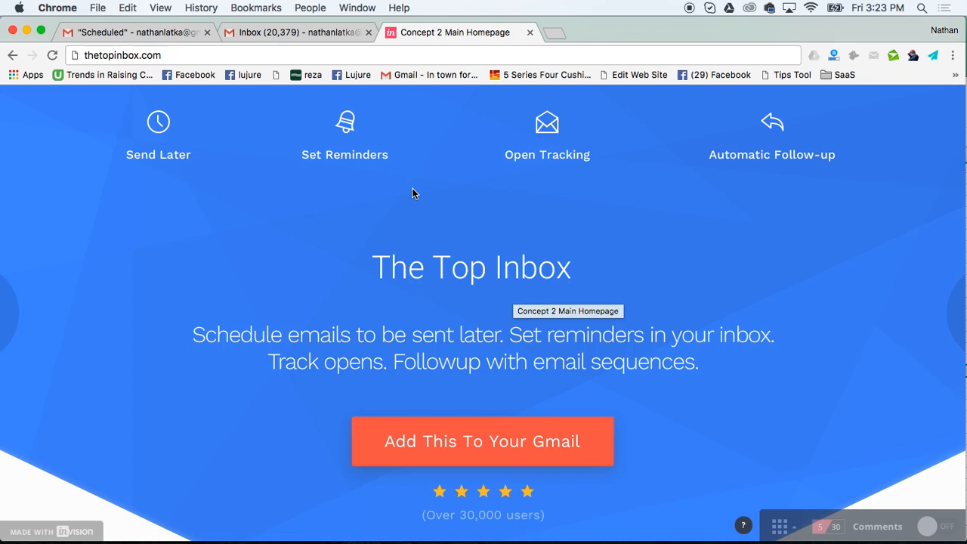
mouse_move(328, 114)
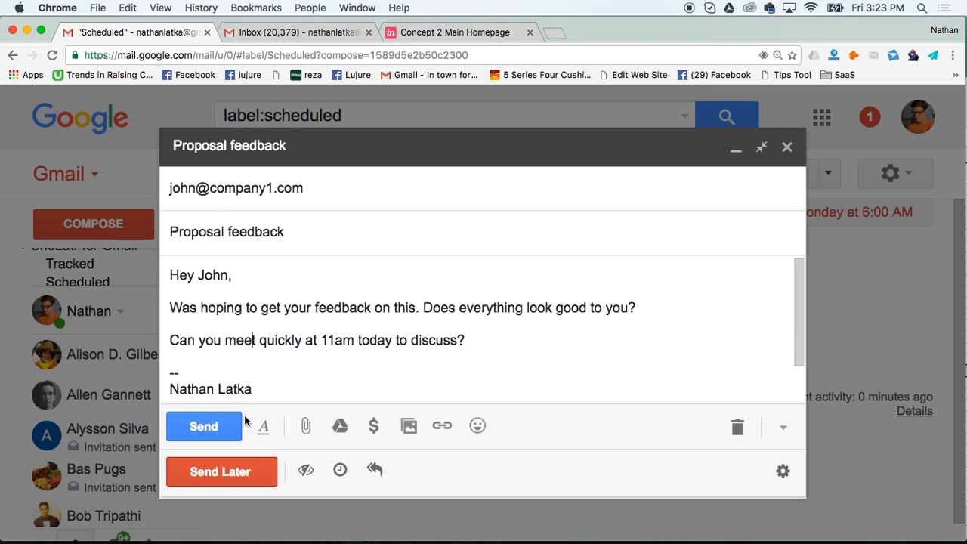
Try typed times like 'tomorrow at 6am' and 'in 3 hour', then choose Monday at 6am.
left_click(220, 472)
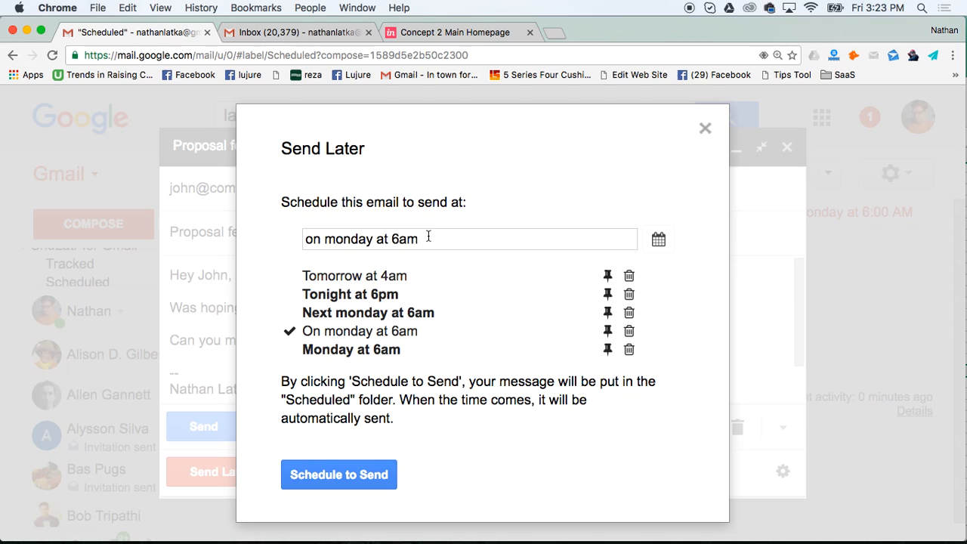
type("tom")
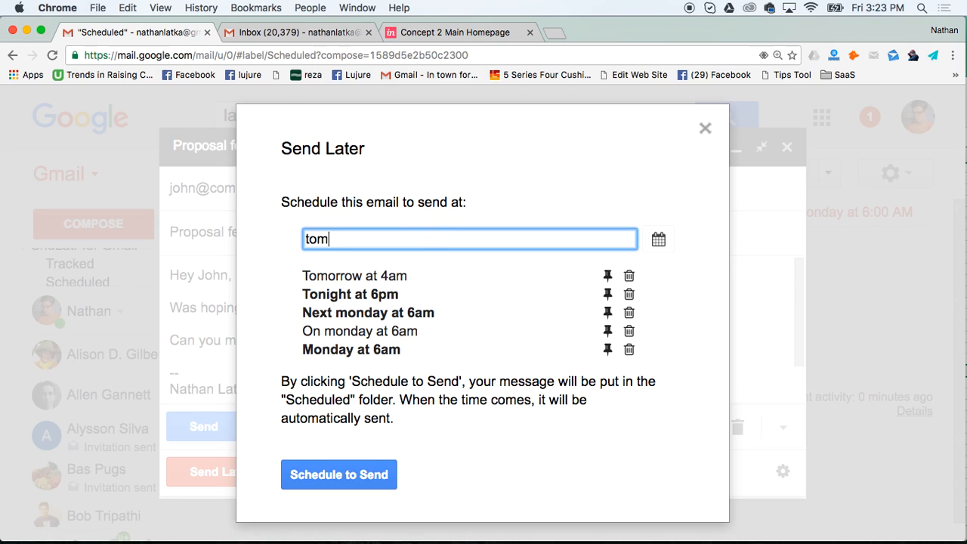
type("tomorrow at 6am")
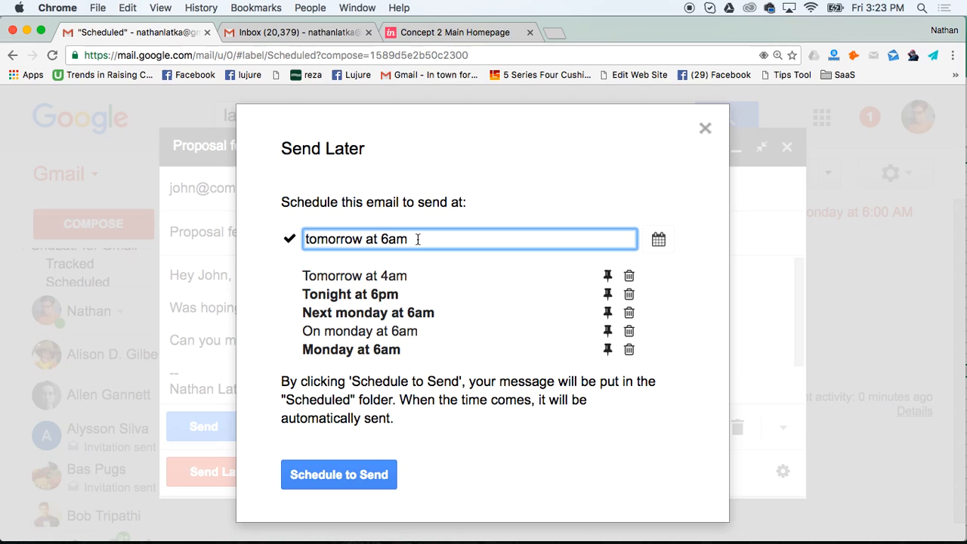
type("on monday")
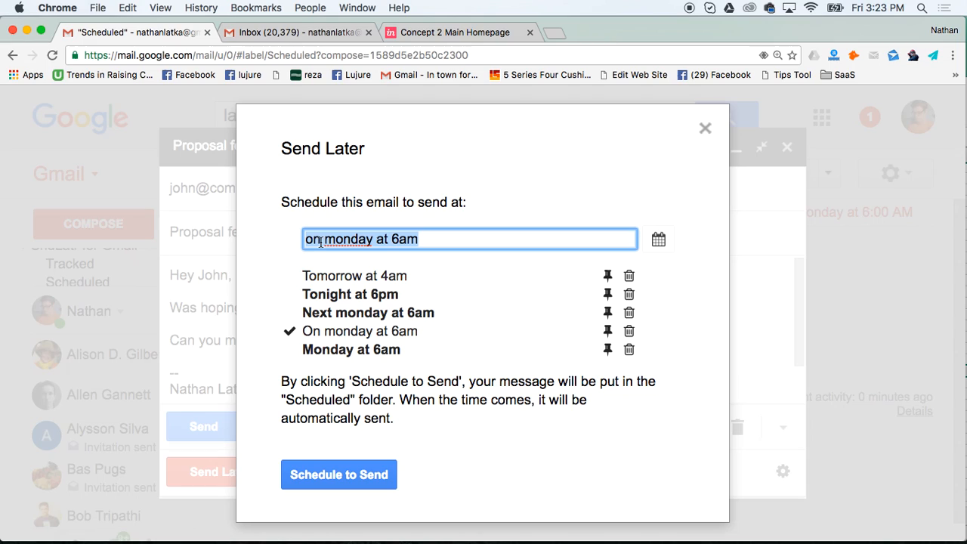
type("in 3 month")
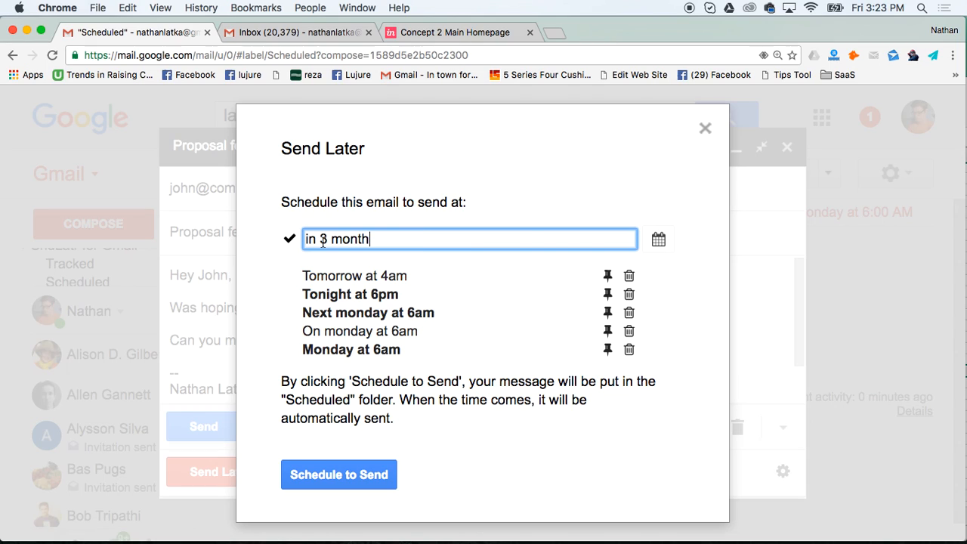
type("in 3 hour")
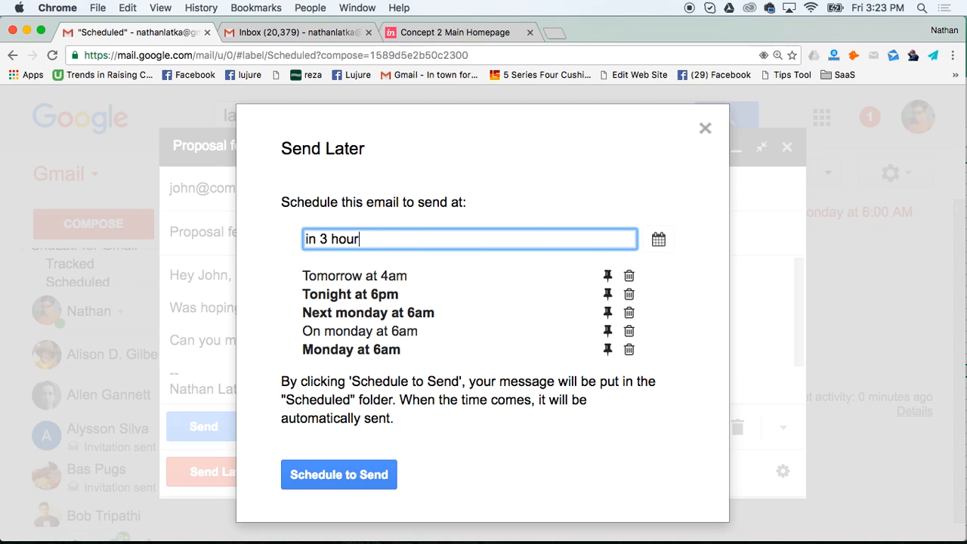
type("s")
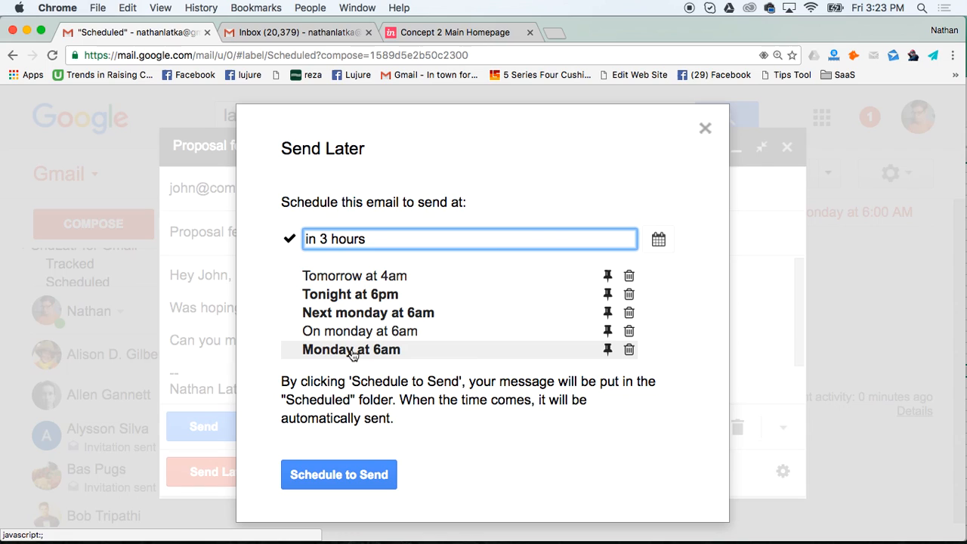
left_click(352, 349)
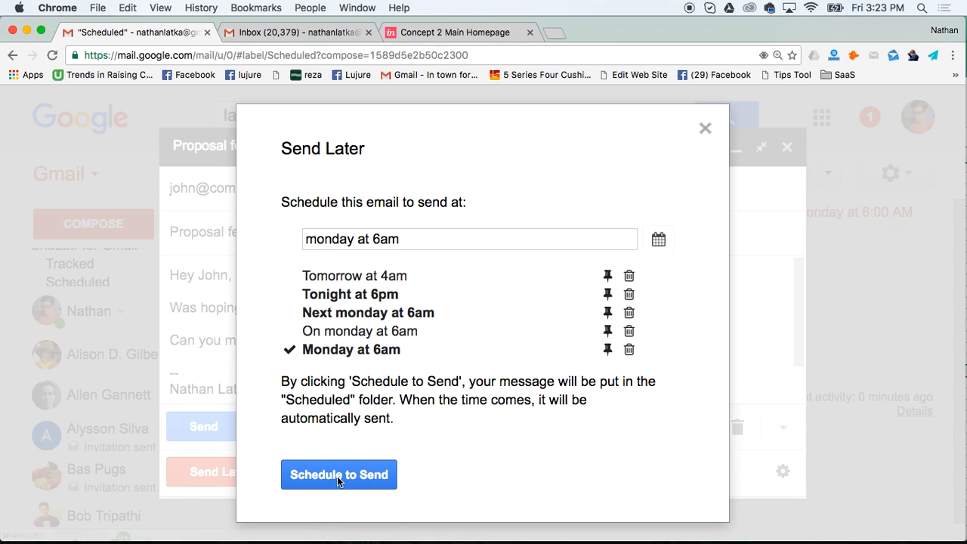
Confirm scheduling the Proposal feedback email for Monday at 6:00 AM.
left_click(338, 475)
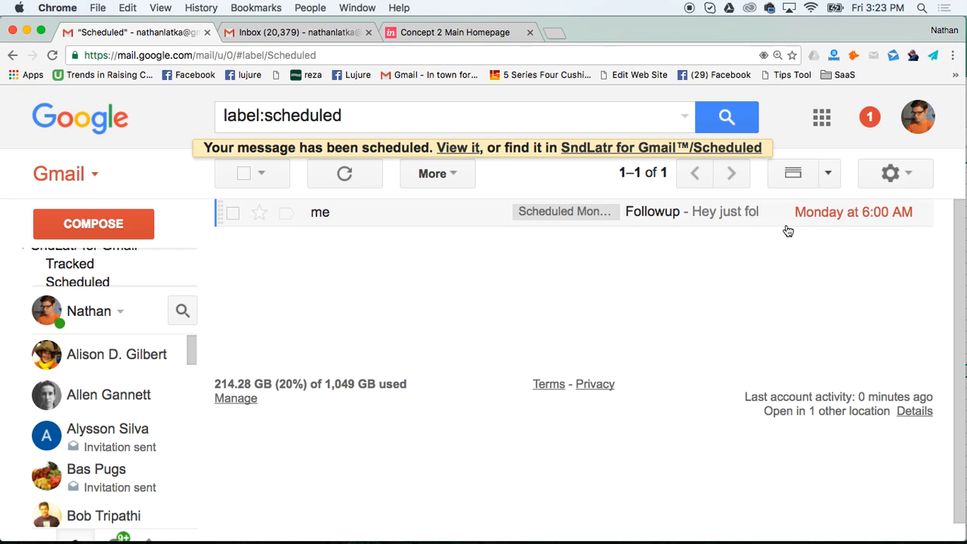
mouse_move(810, 227)
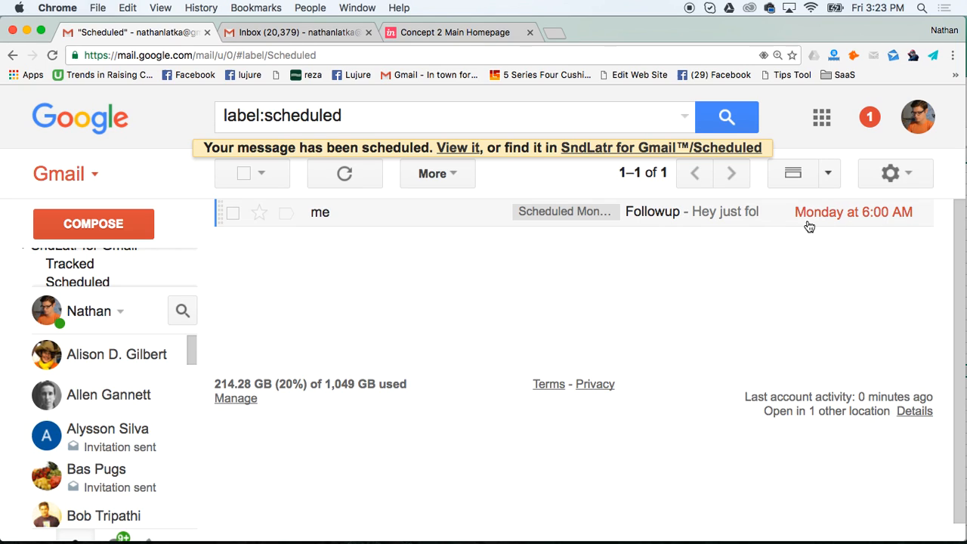
mouse_move(823, 221)
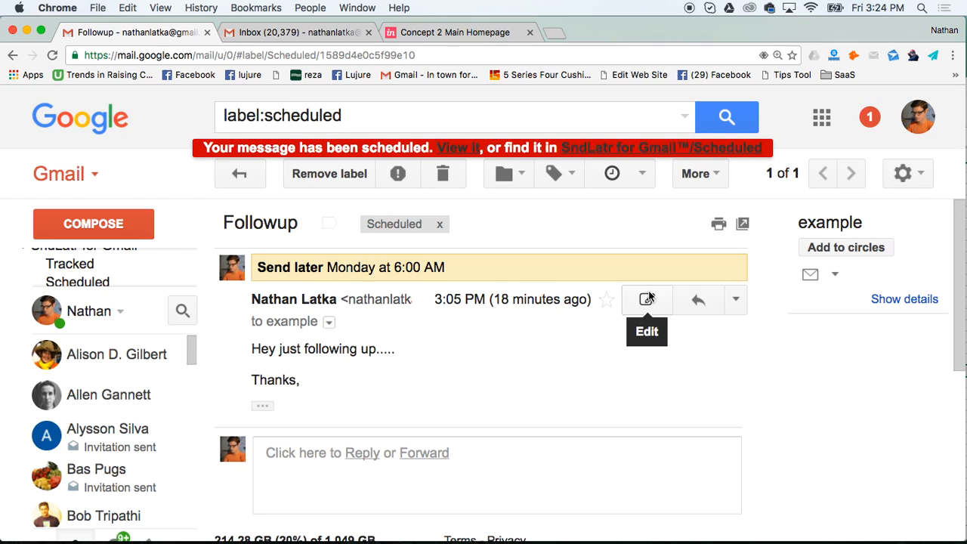
mouse_move(415, 366)
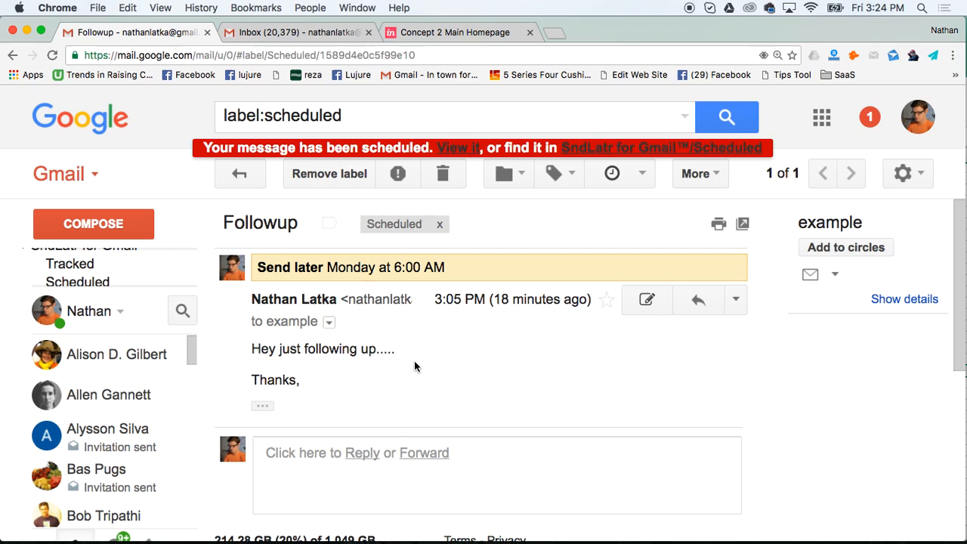
mouse_move(398, 366)
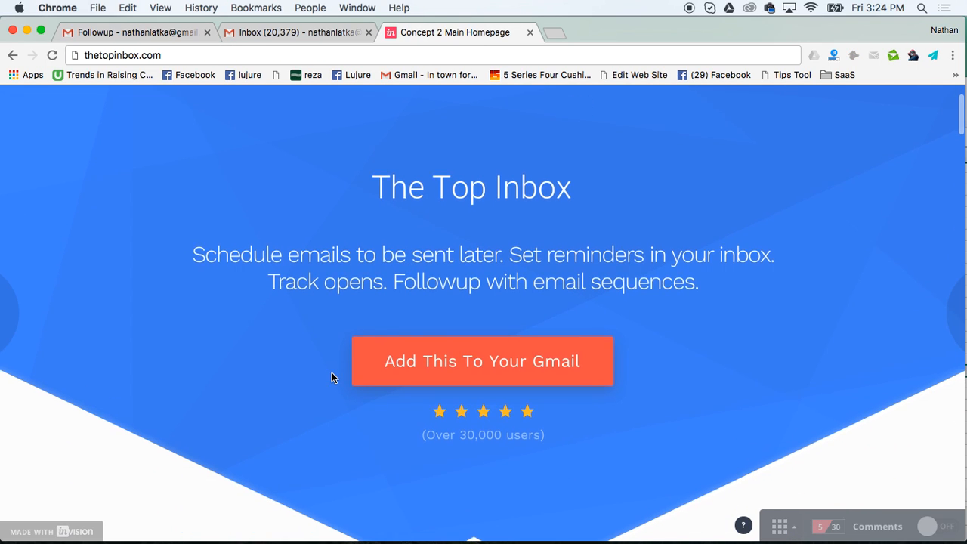
scroll("down", 3)
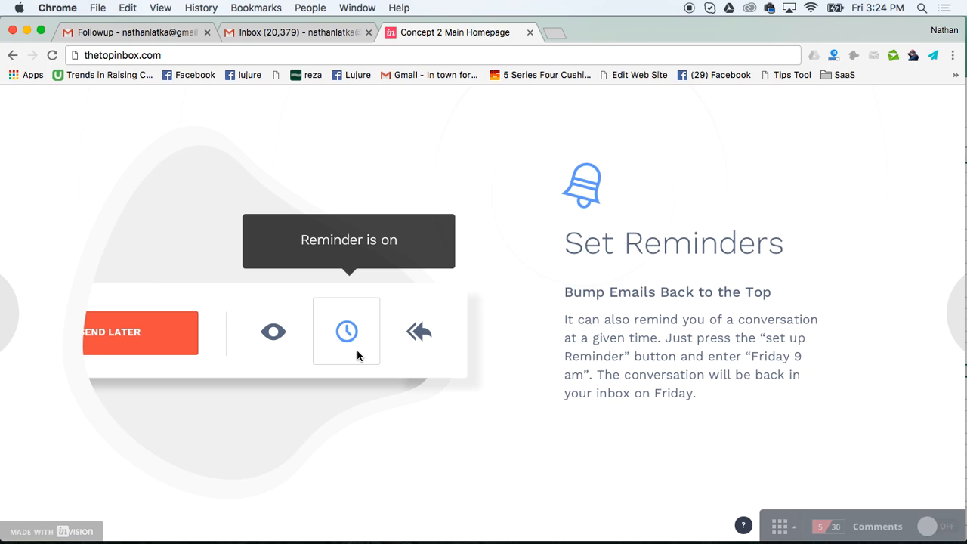
mouse_move(367, 326)
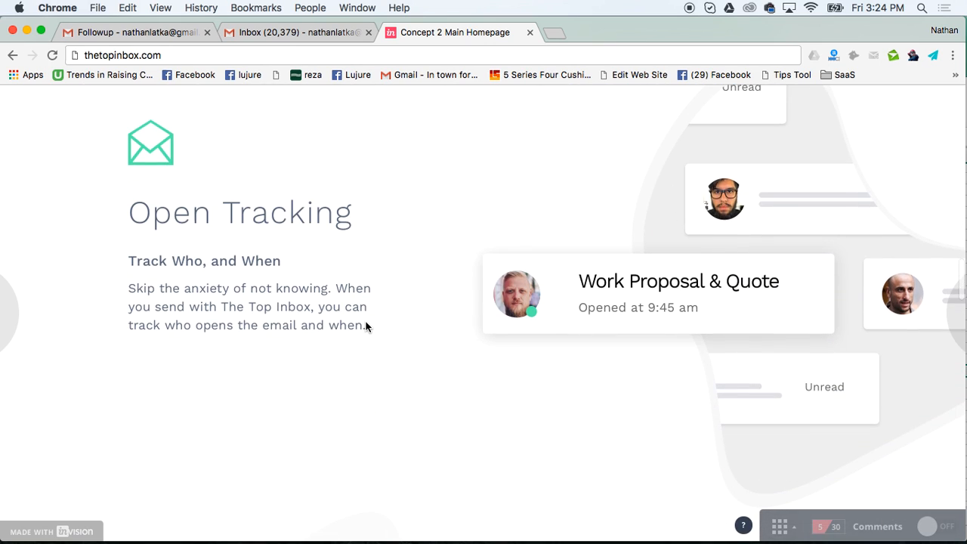
mouse_move(331, 328)
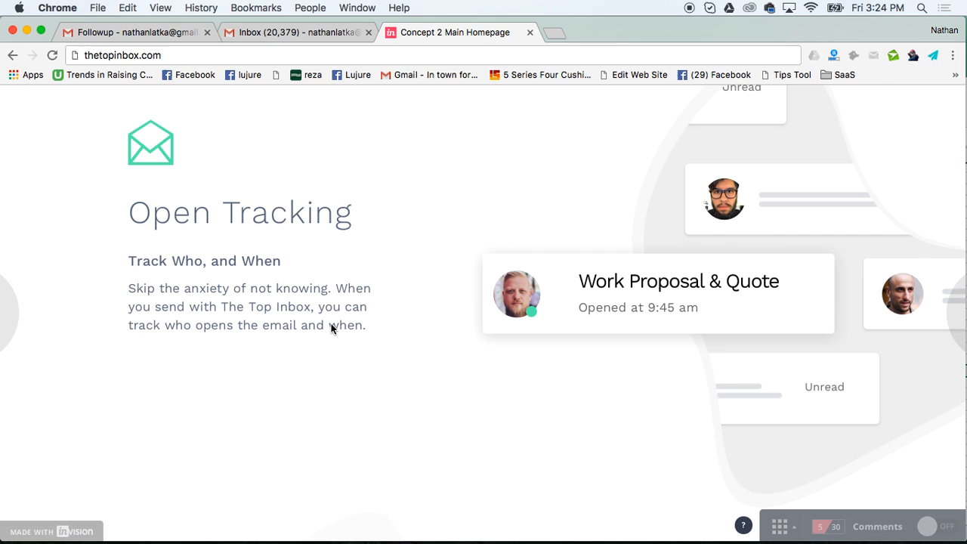
mouse_move(370, 341)
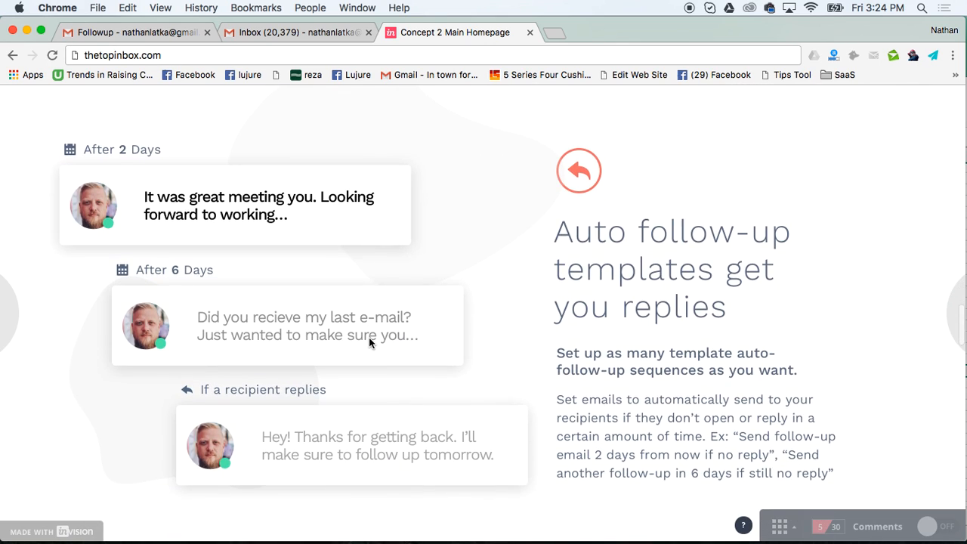
scroll("down", 3)
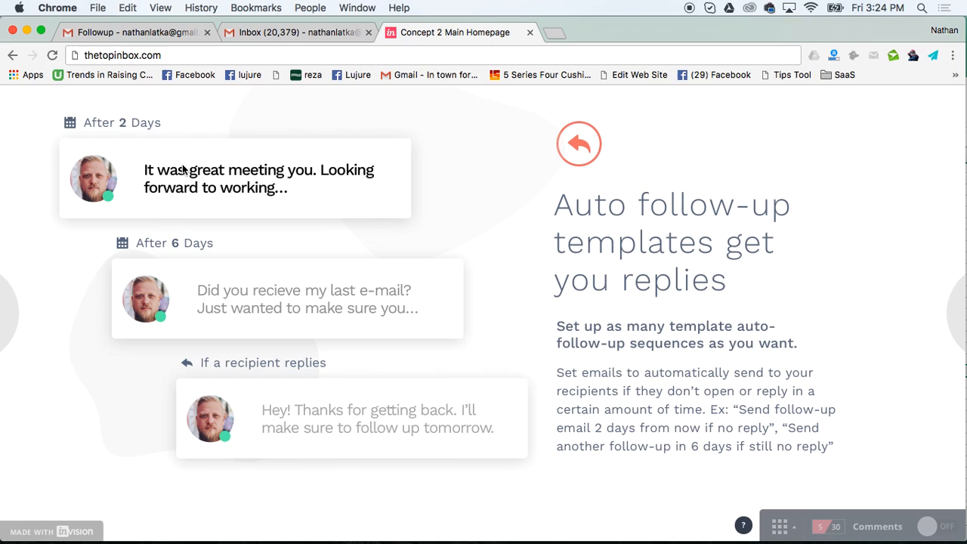
mouse_move(255, 308)
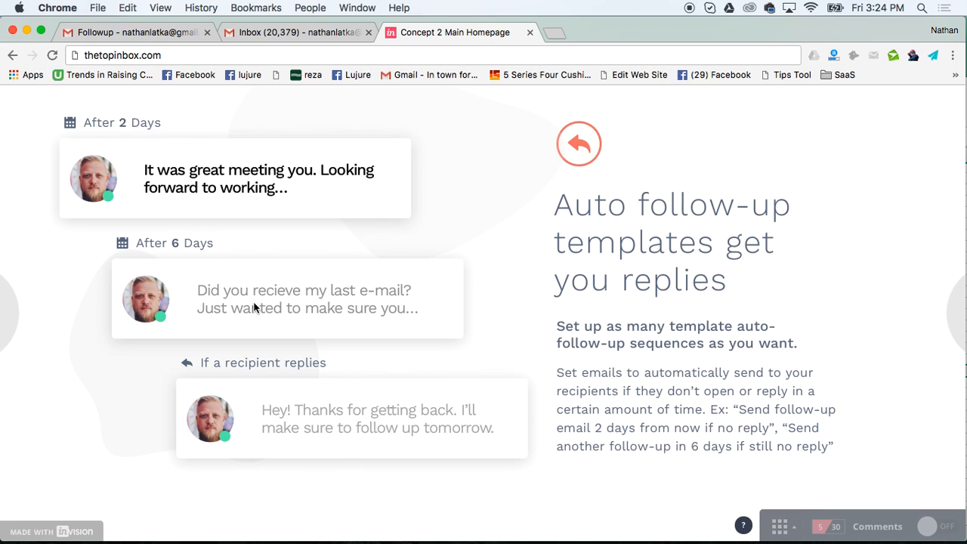
mouse_move(270, 301)
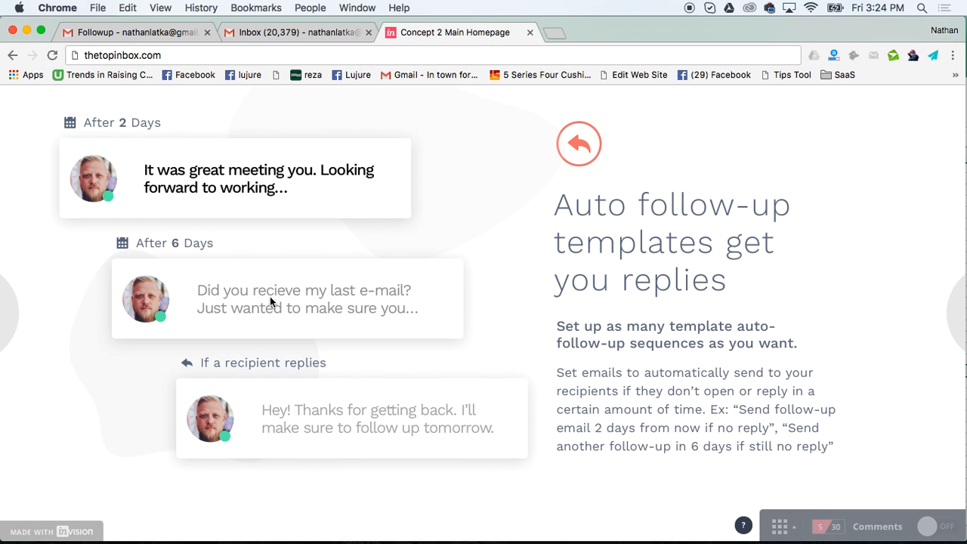
mouse_move(391, 371)
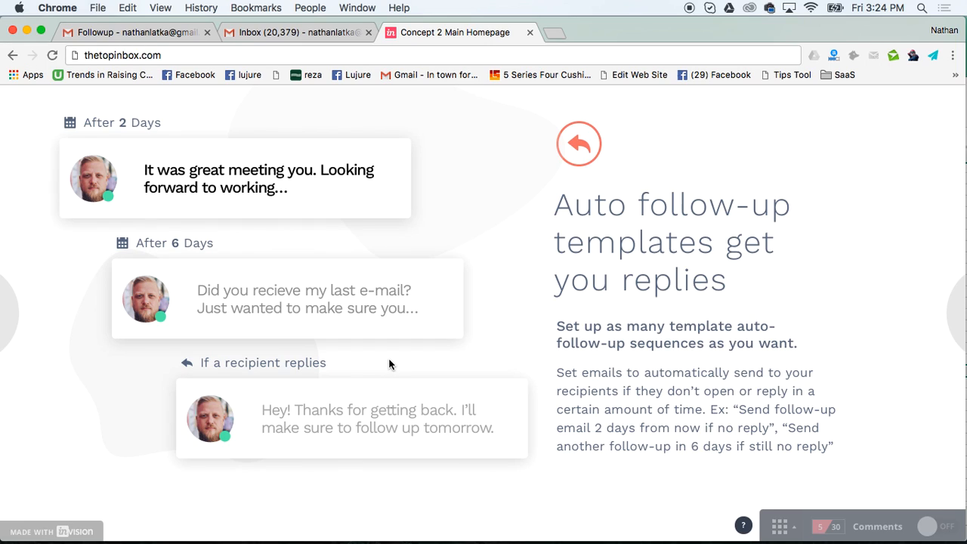
mouse_move(426, 162)
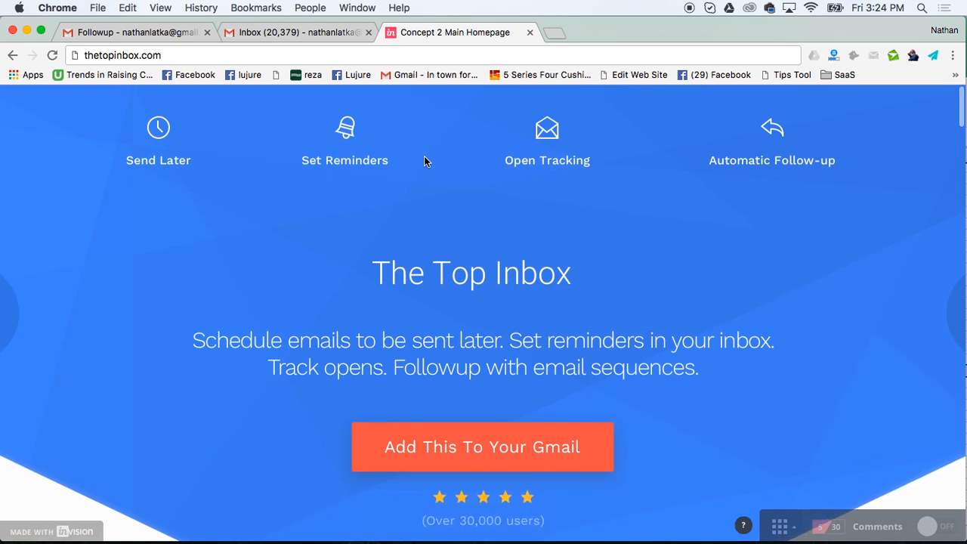
scroll("down", 3)
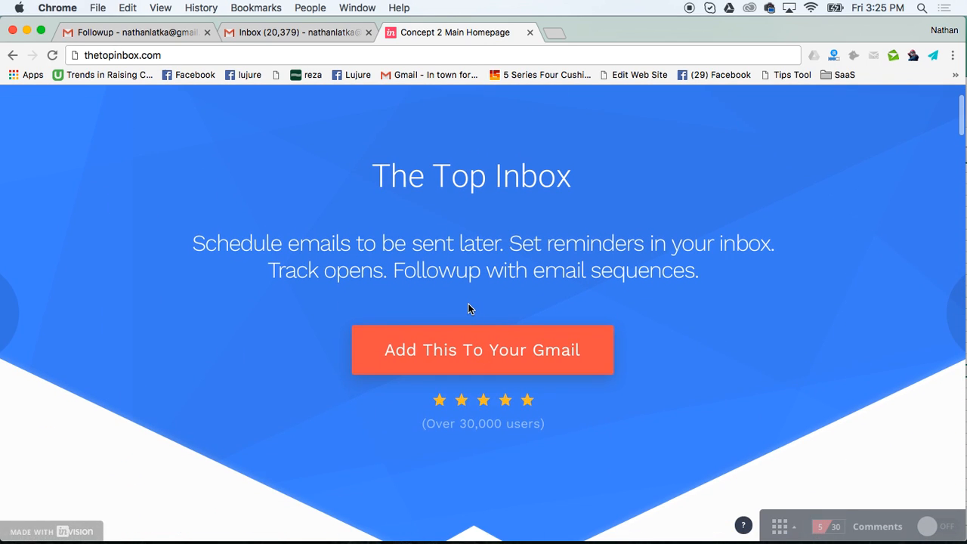